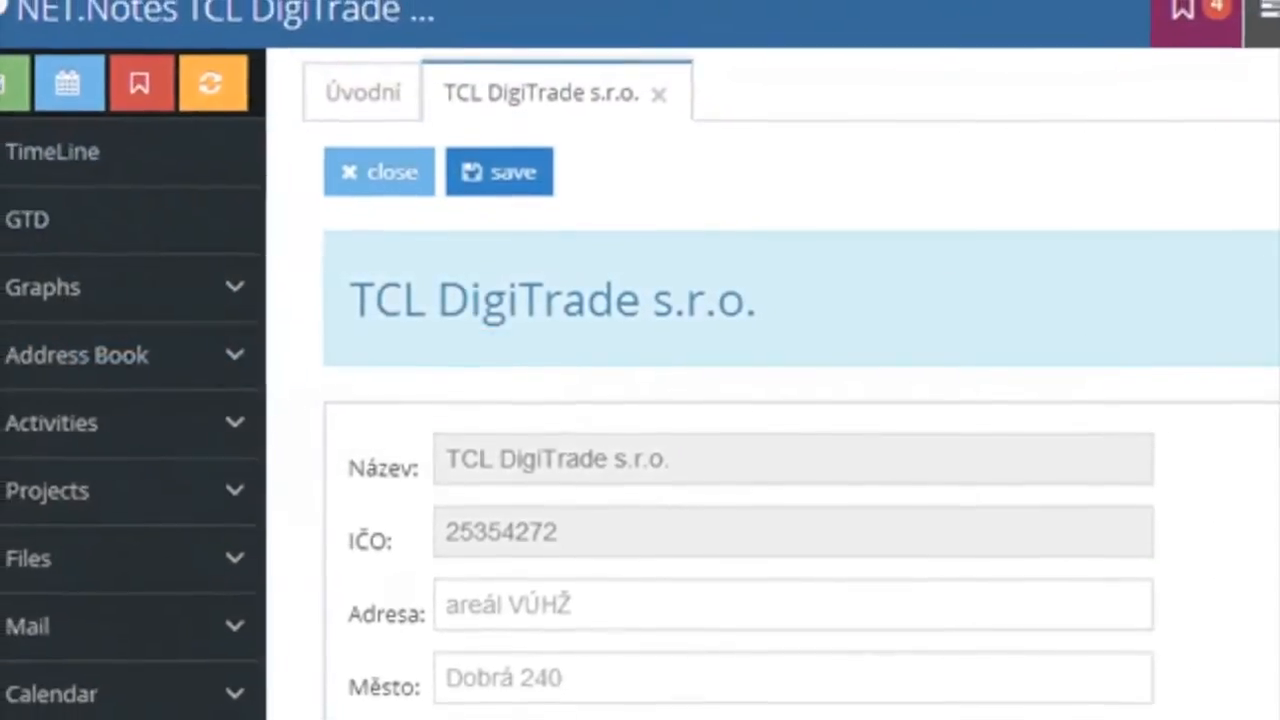
Print a QR code label for 2013, starting 3 October 2013, subject test
click(362, 91)
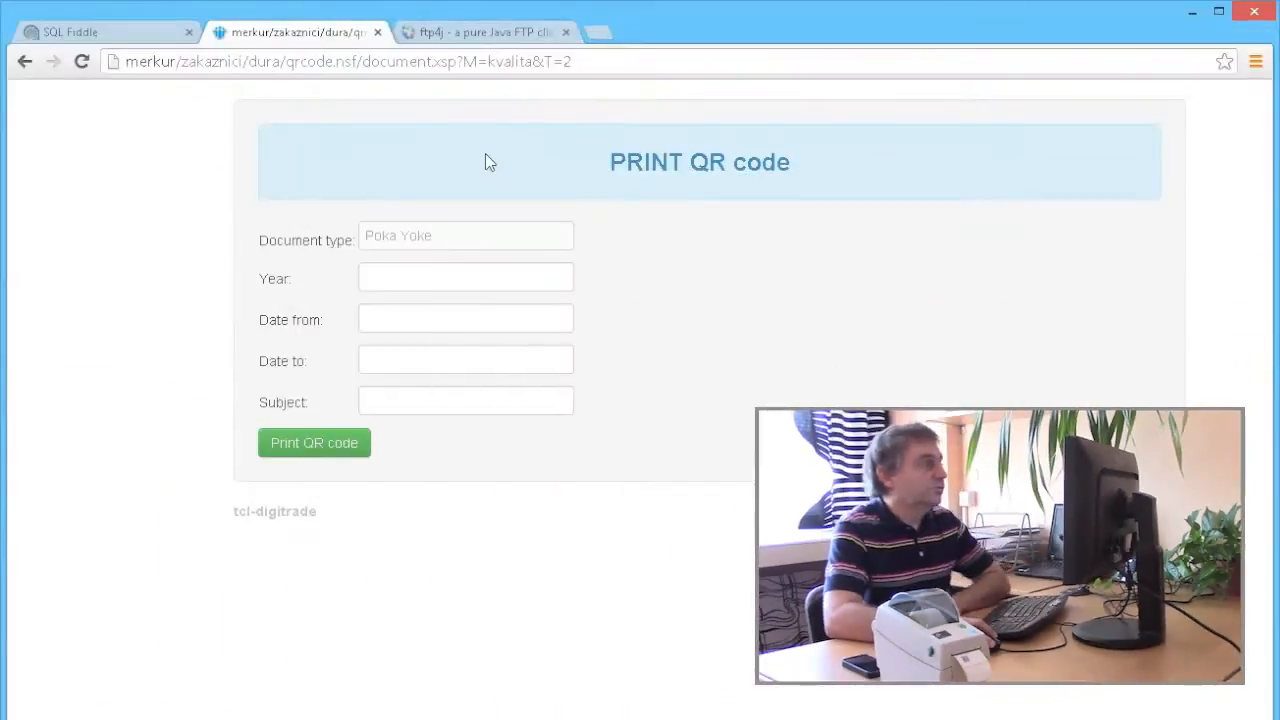
mouse_move(450, 124)
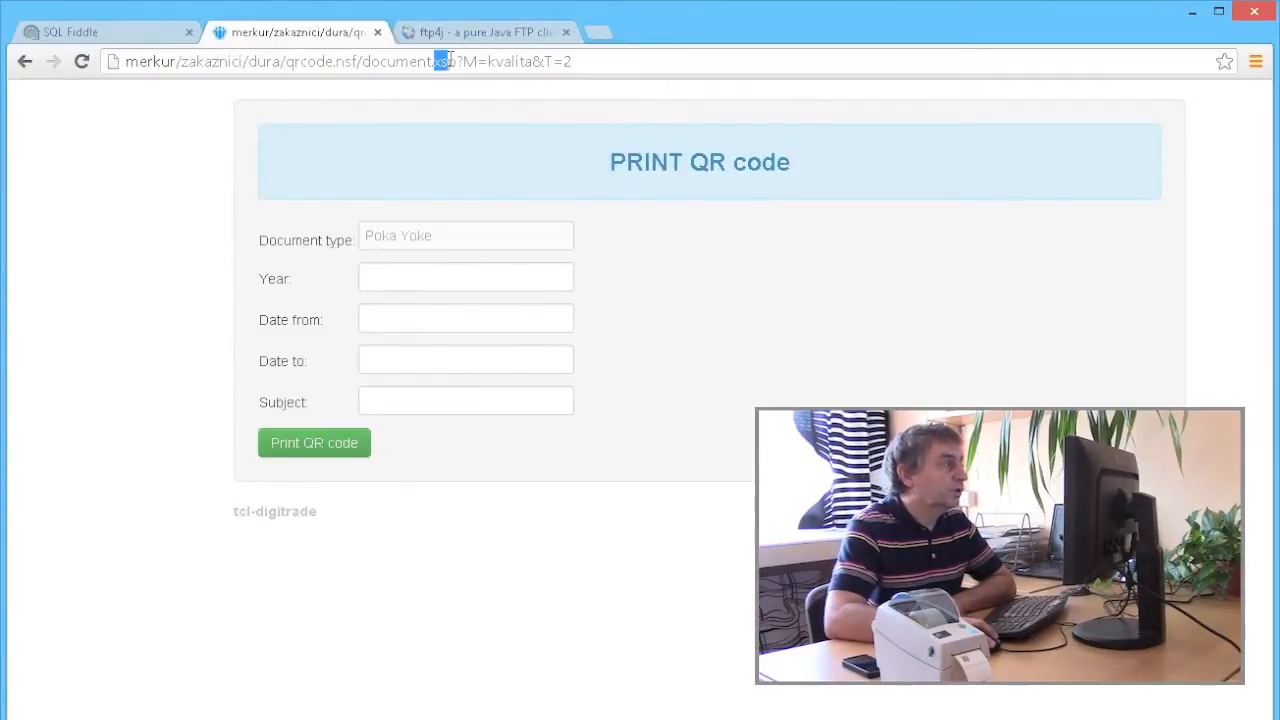
click(465, 278)
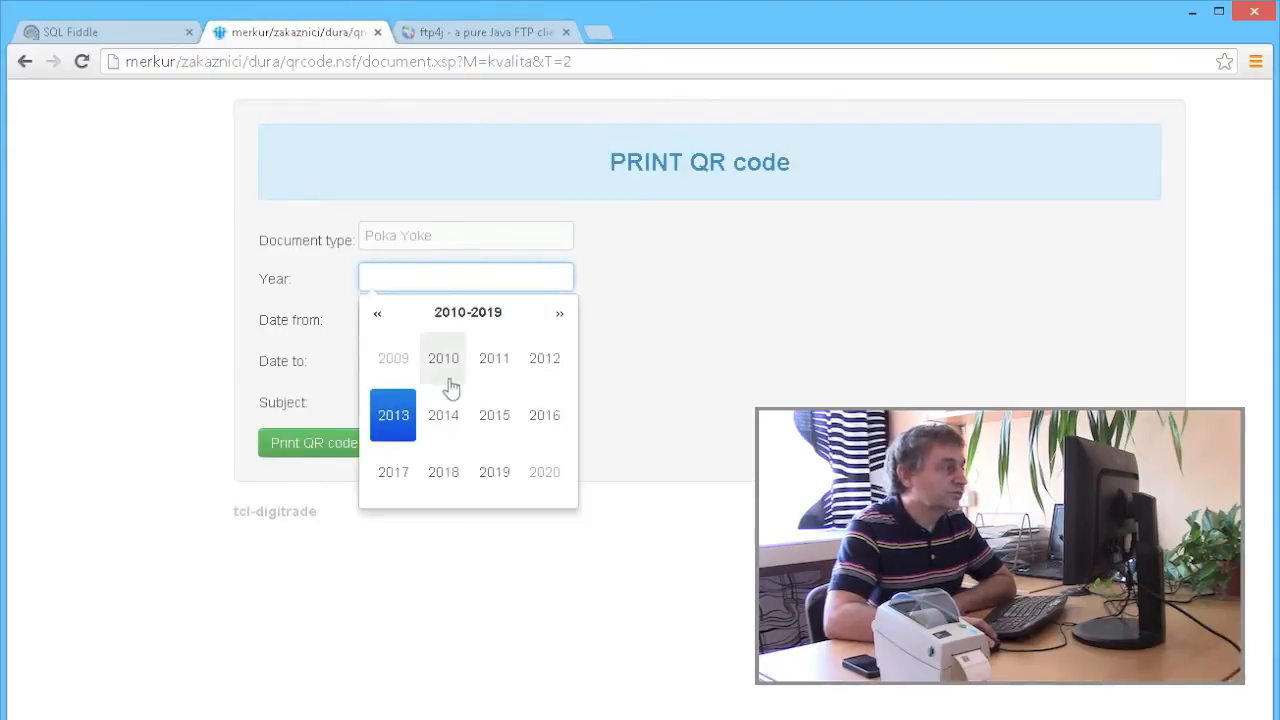
click(393, 415)
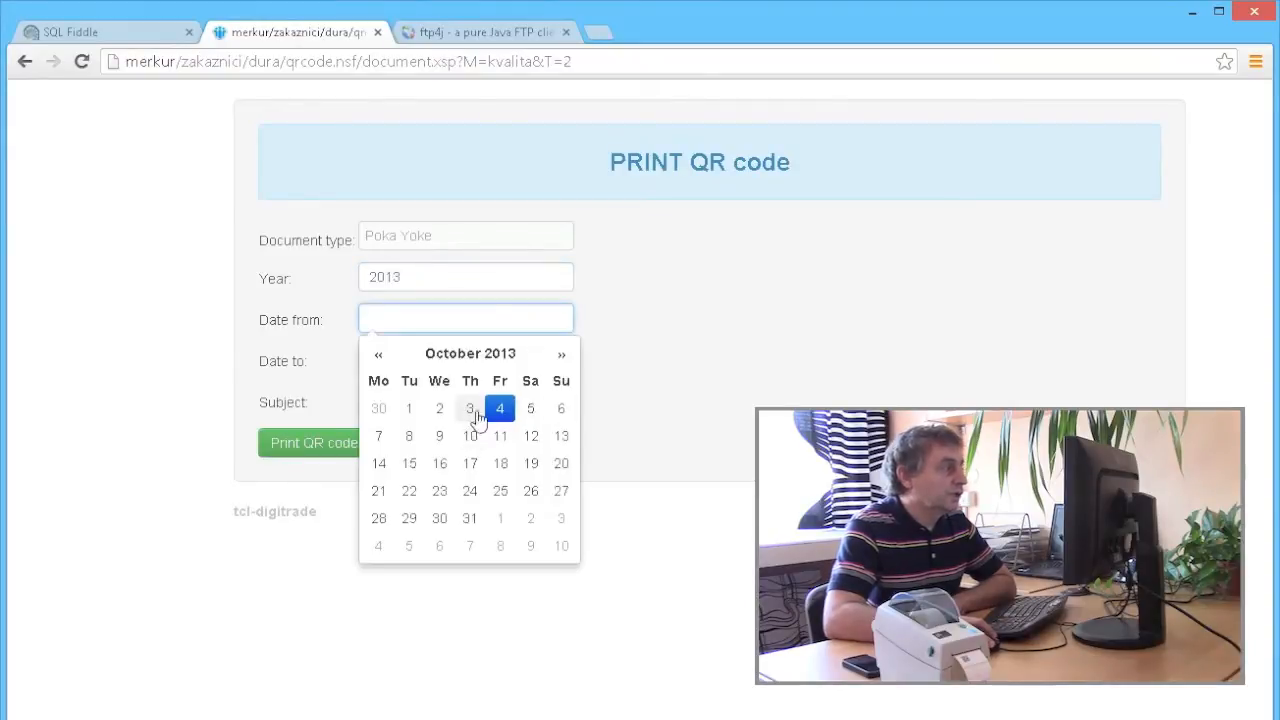
click(470, 408)
text(test)
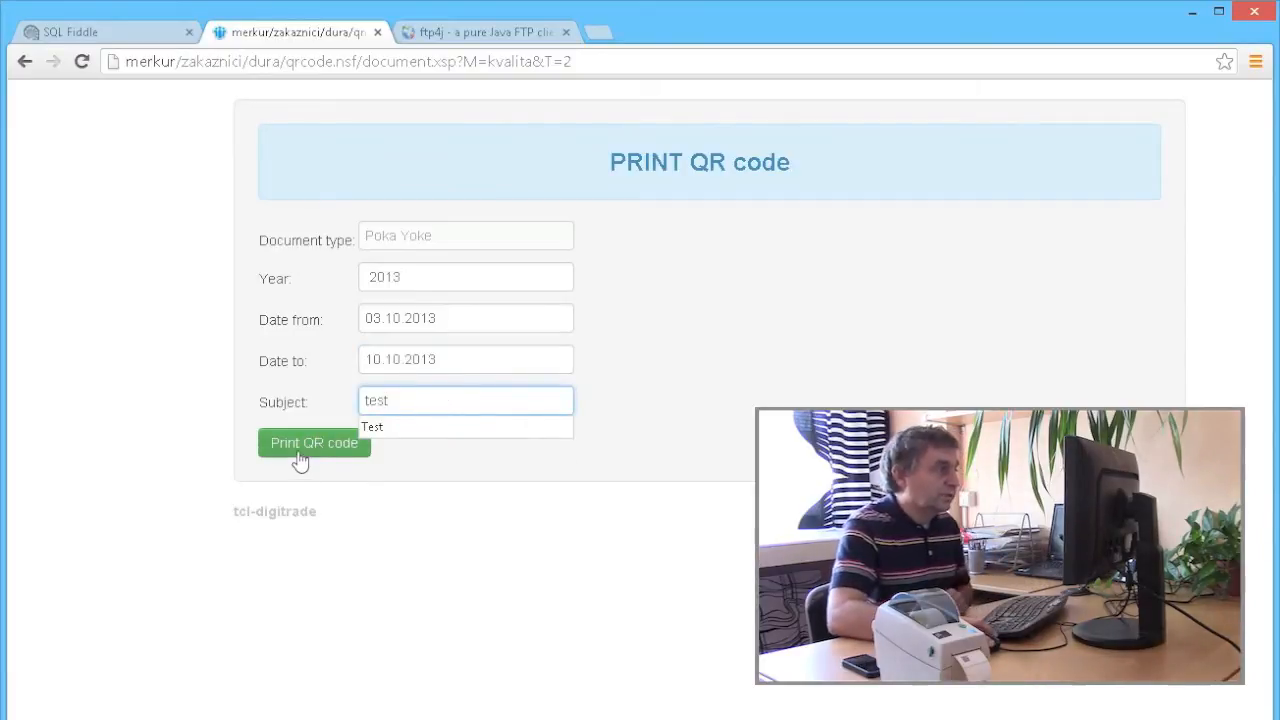
click(314, 443)
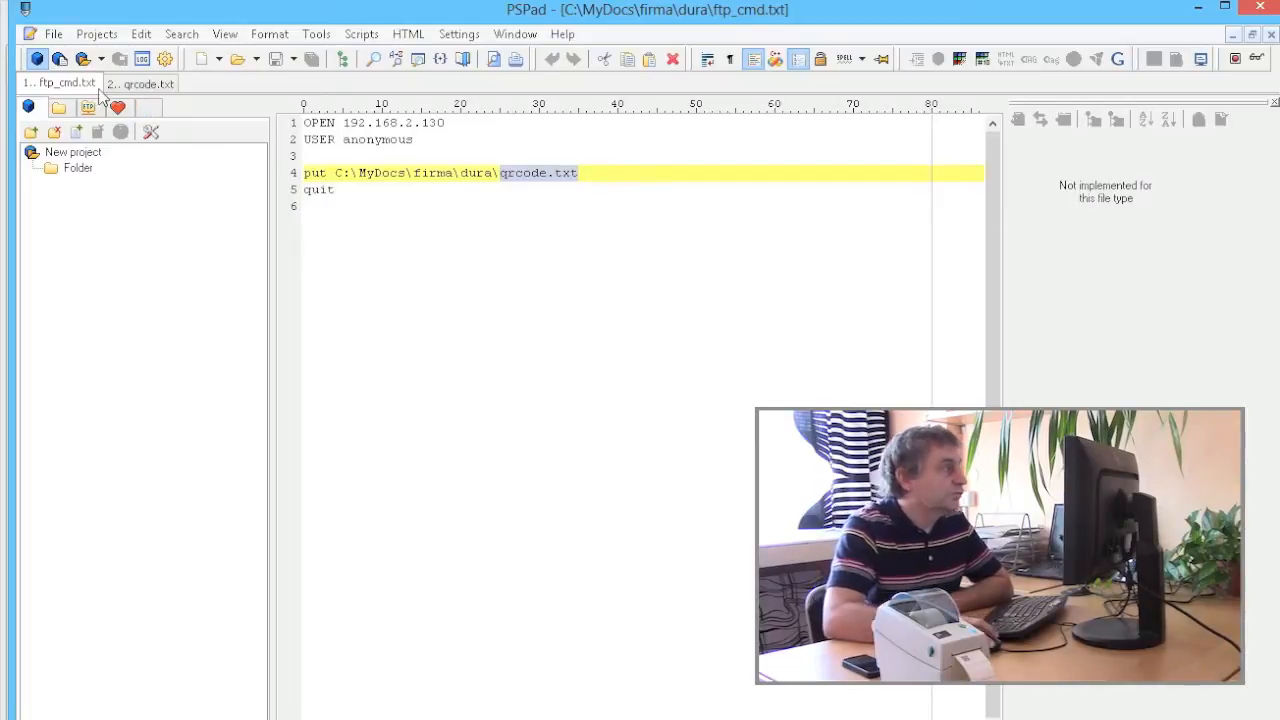
click(140, 83)
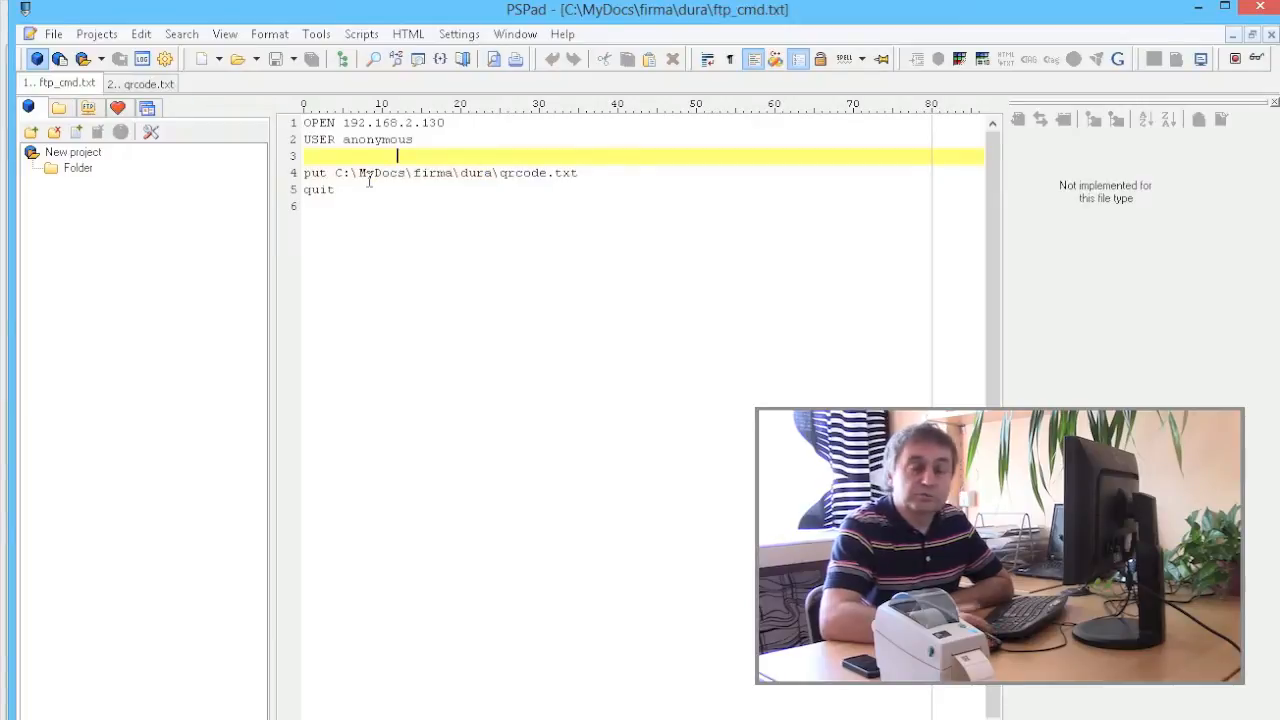
text(f)
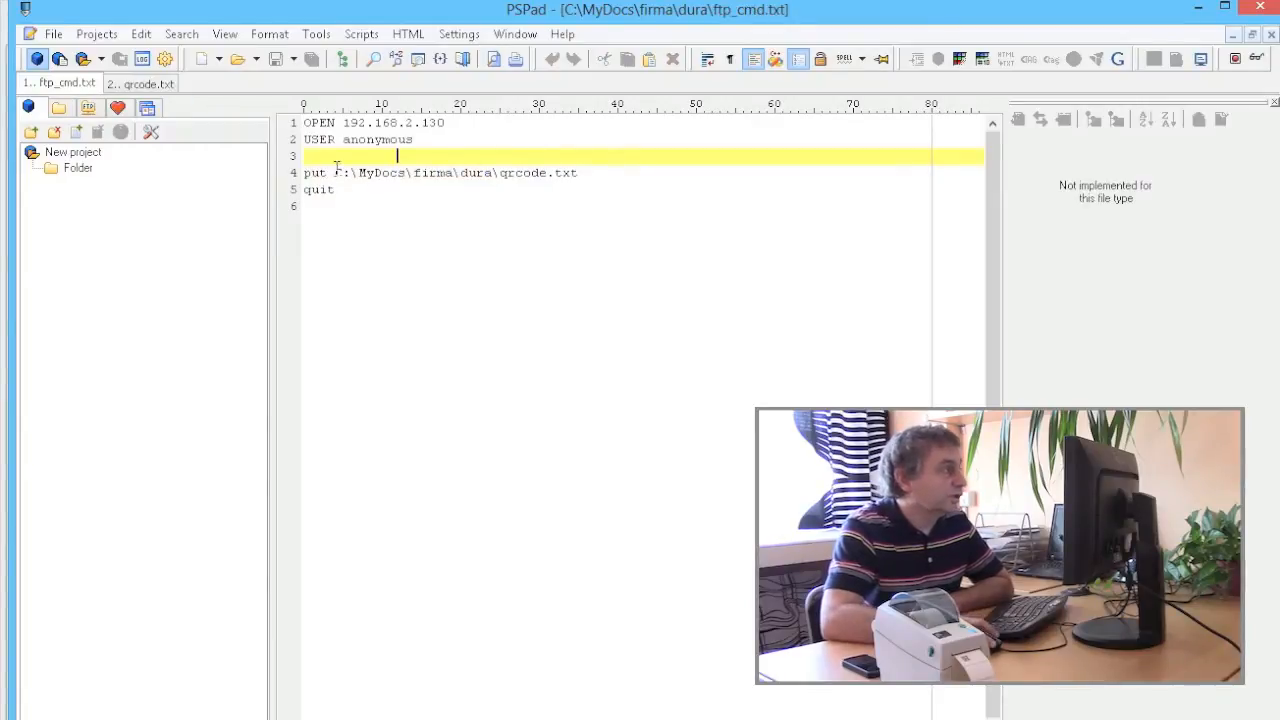
text(C)
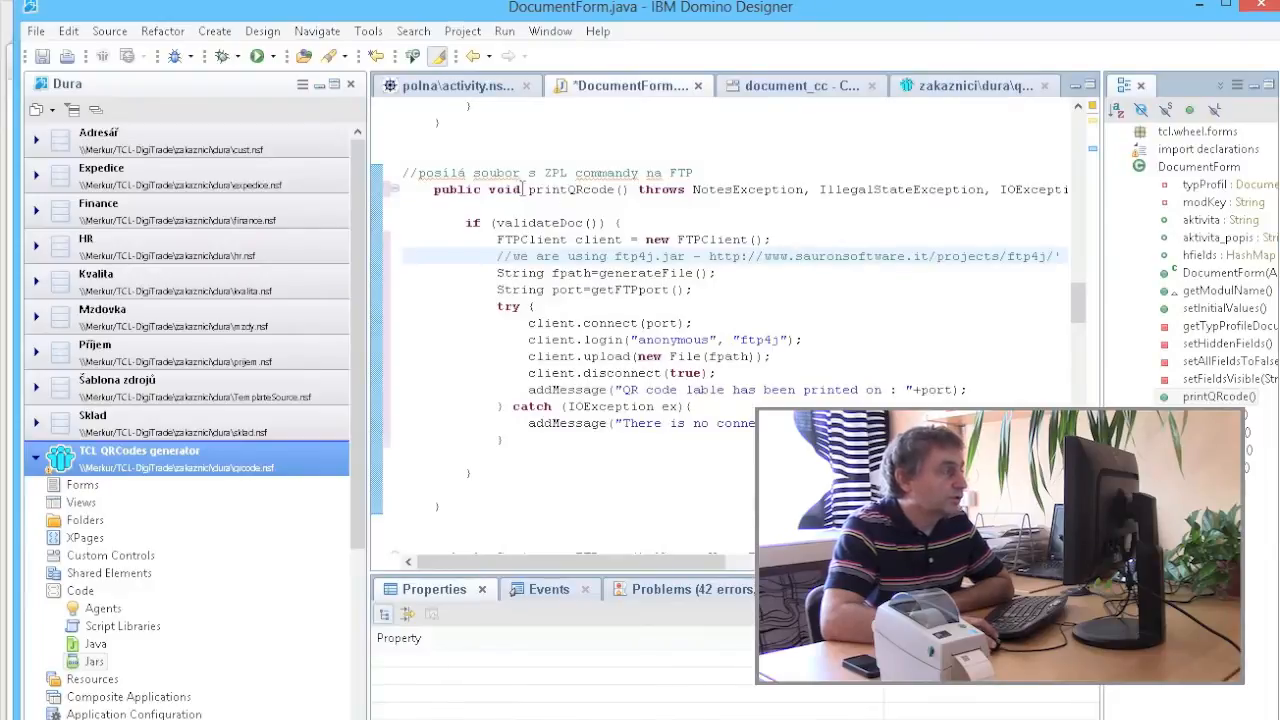
Find ftp4j.jar in the printQRcode comment, then view the database's Code > Jars list
double_click(570, 189)
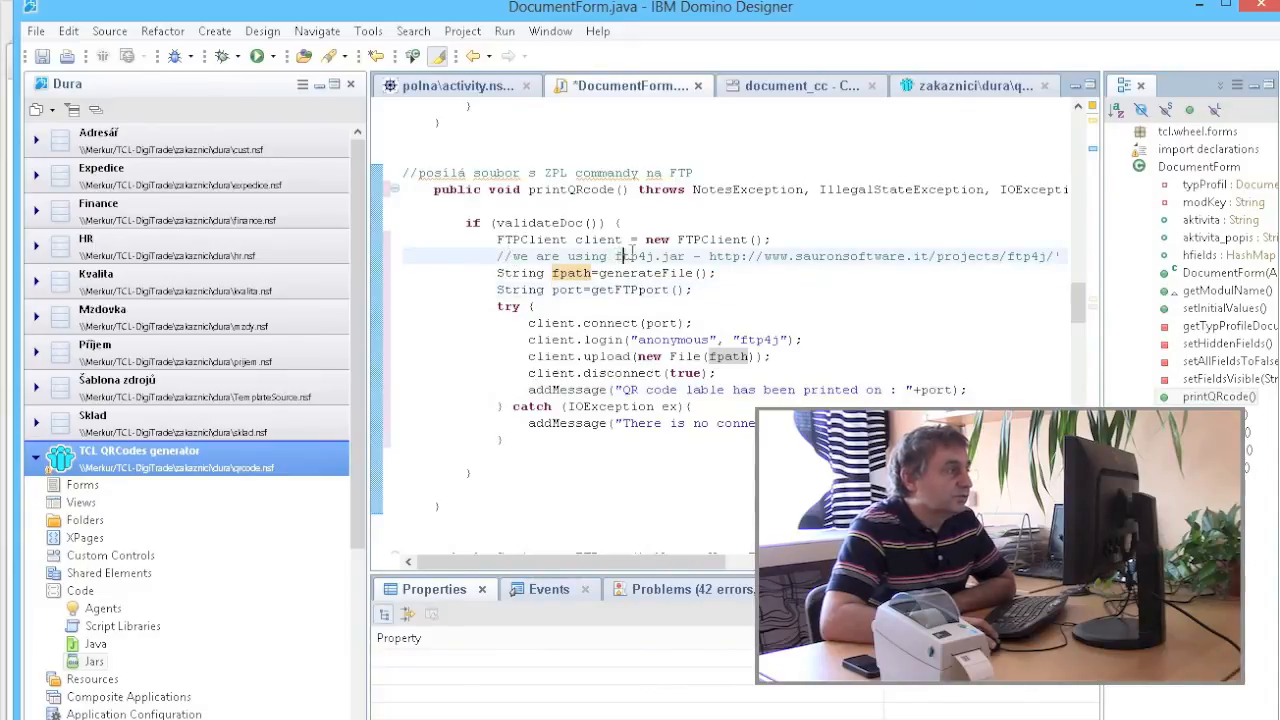
double_click(648, 256)
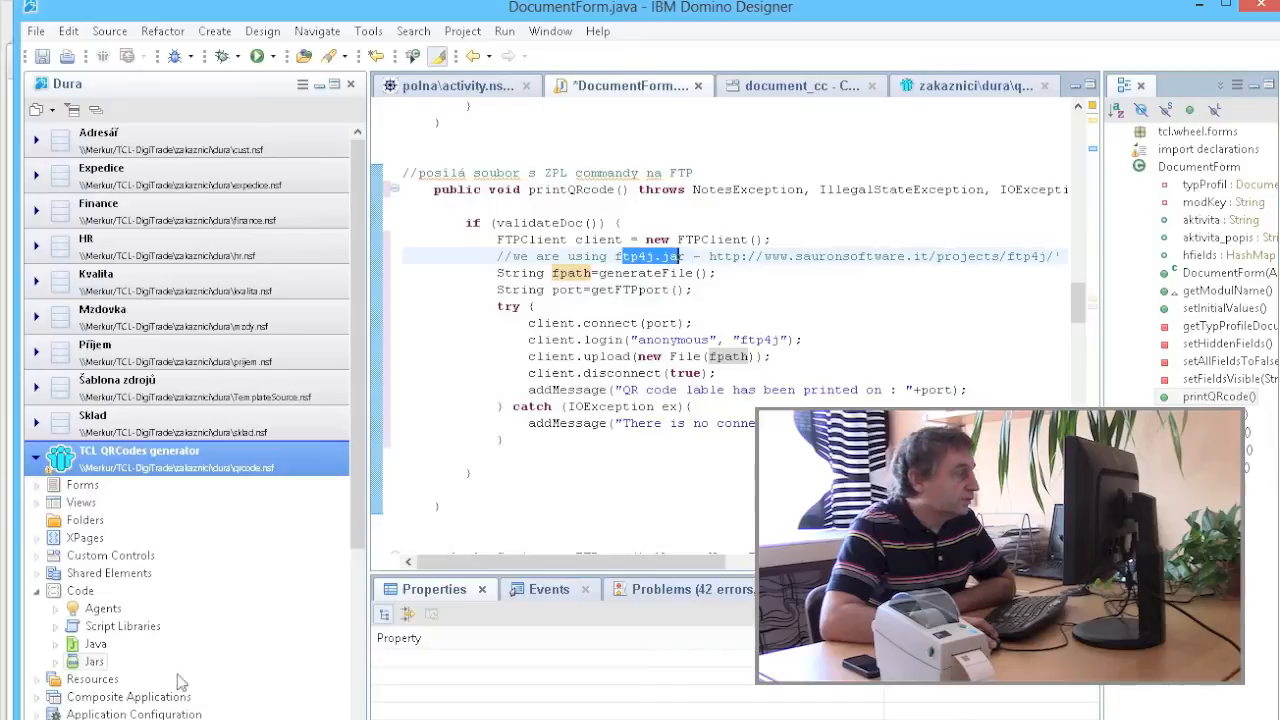
click(138, 454)
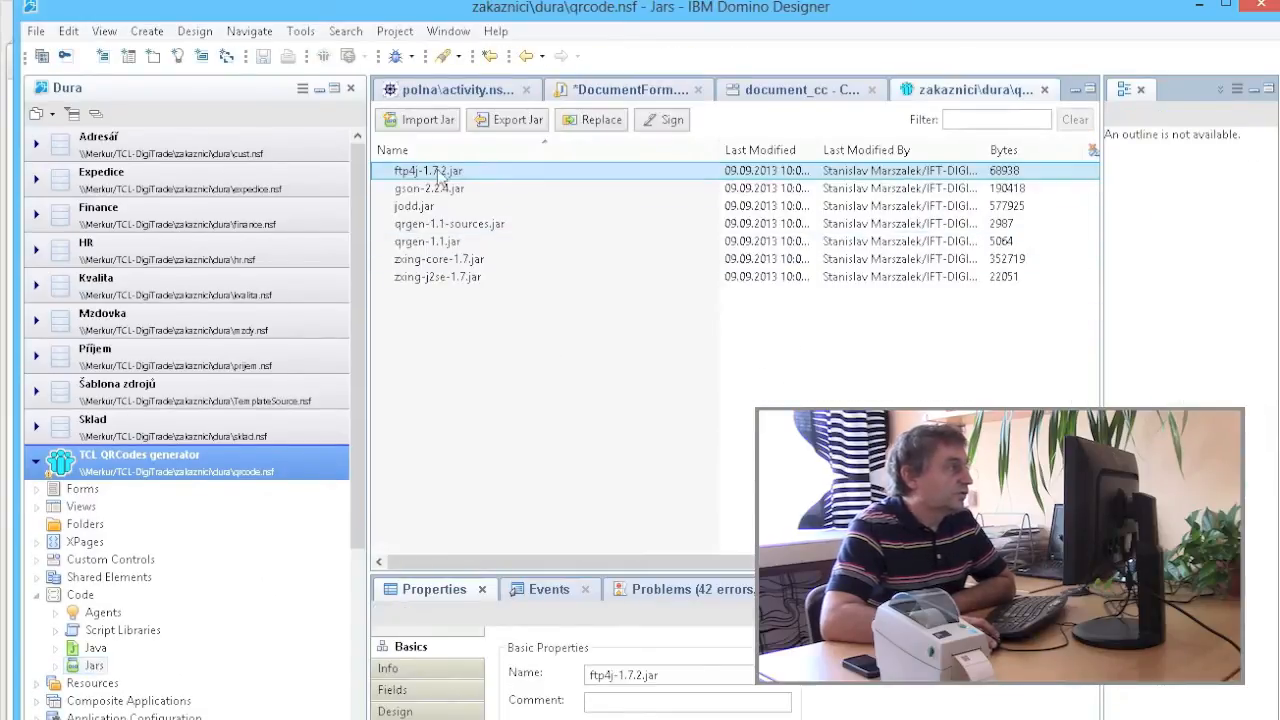
mouse_move(466, 180)
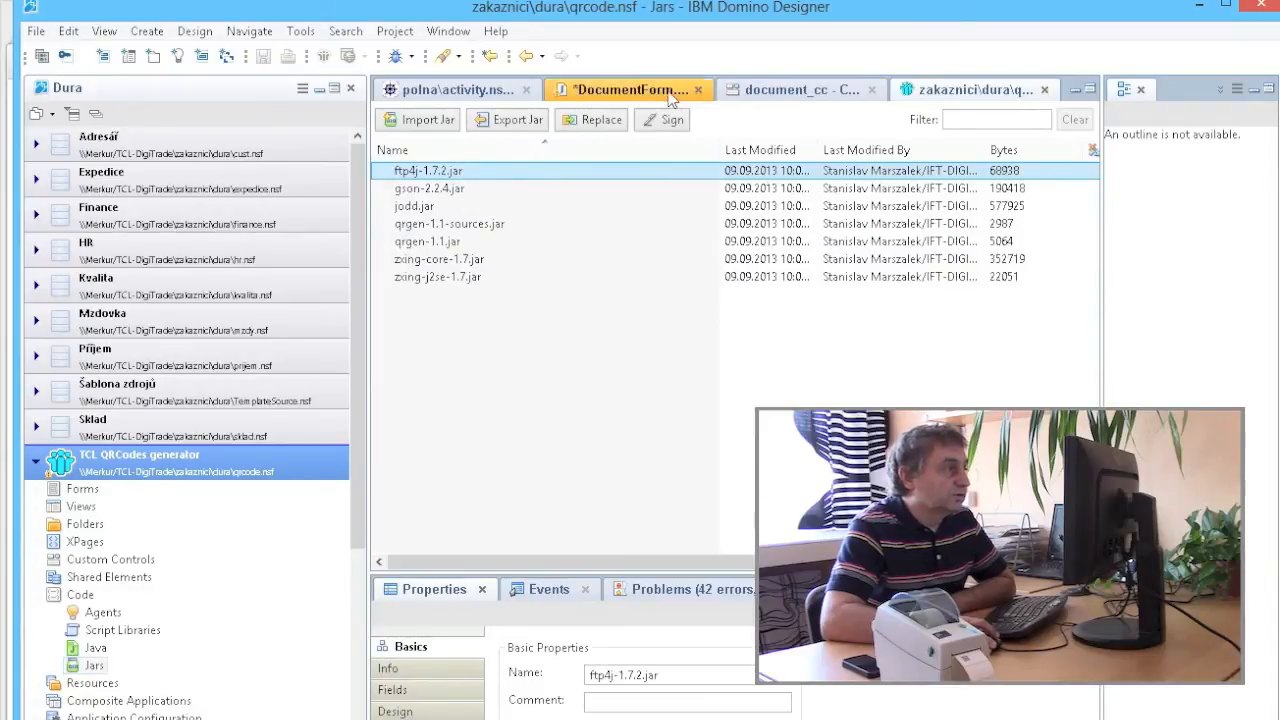
Return to the DocumentForm.java editor showing the printQRcode method
click(628, 89)
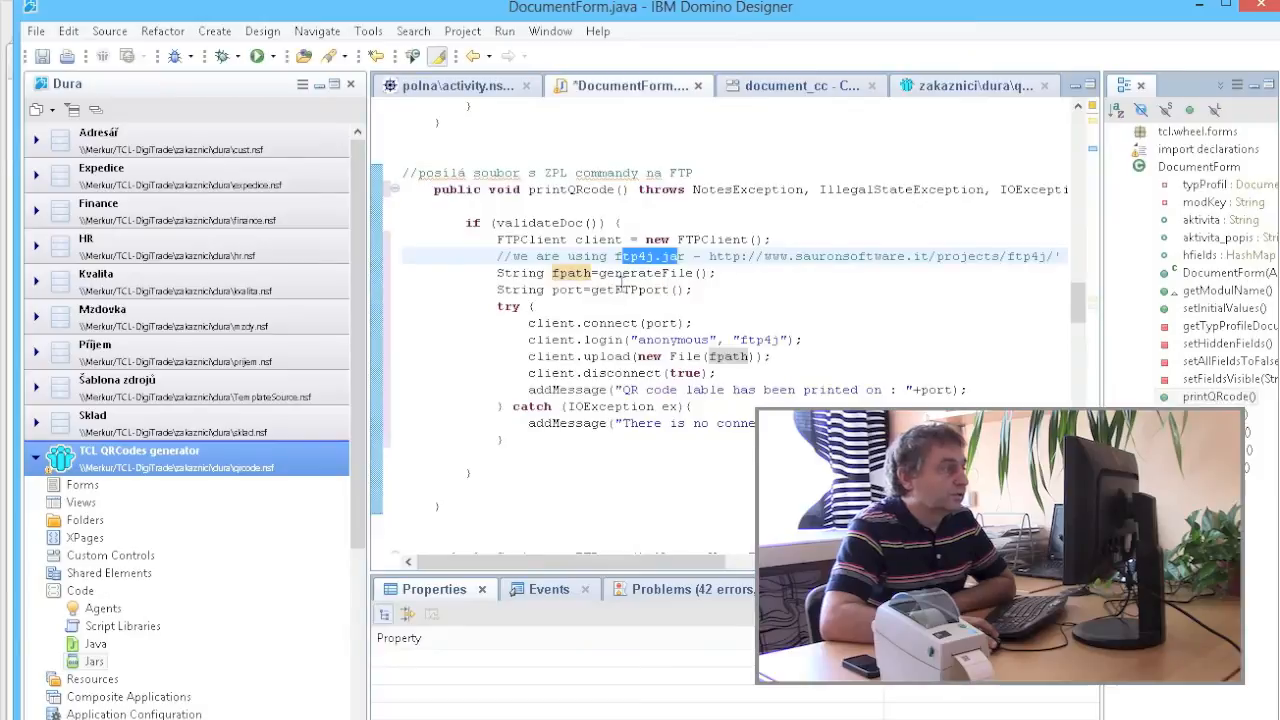